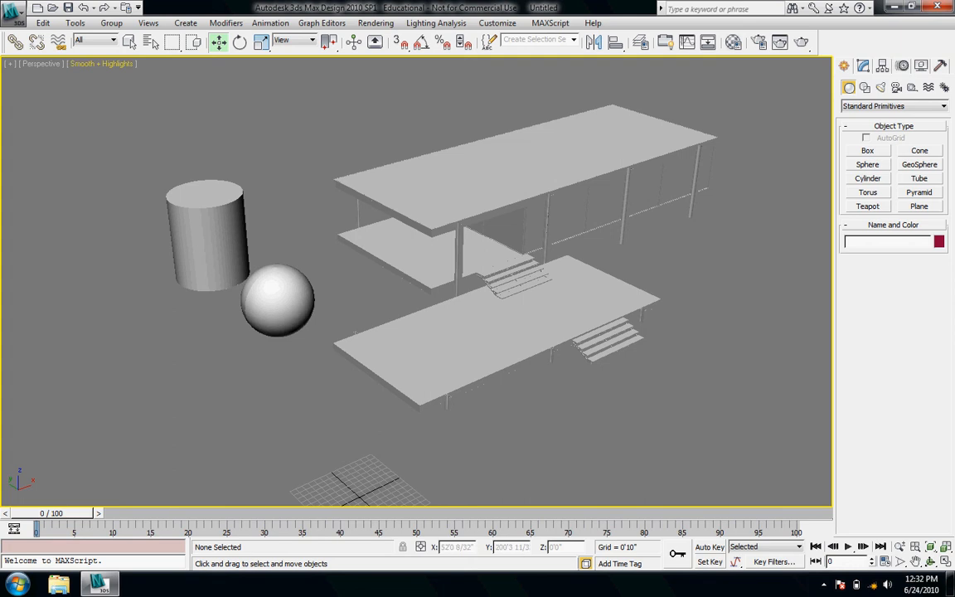
Render the house scene as Hidden Line, then as Wireframe.
{"action": "left_click", "coordinate": [92, 67]}
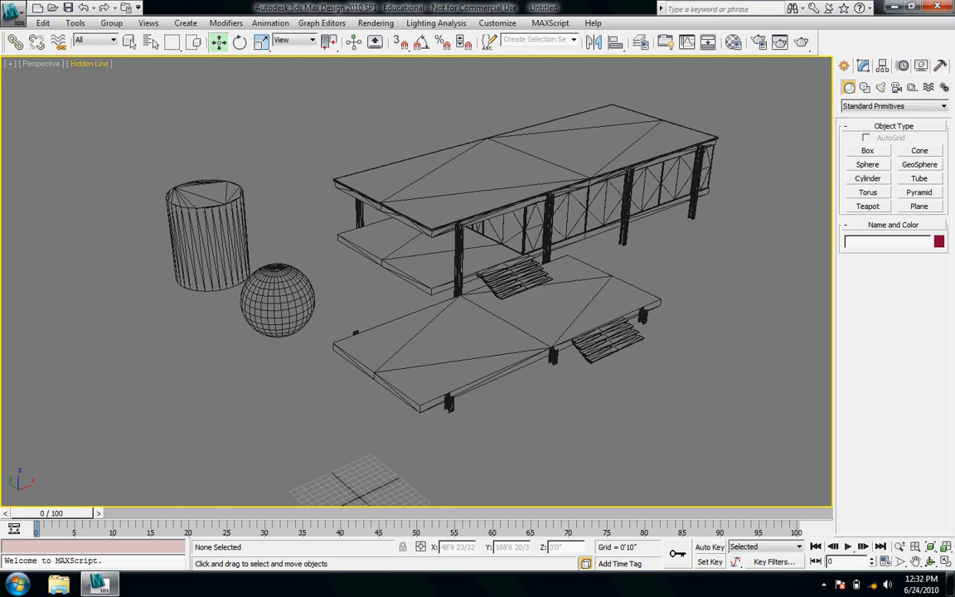
{"action": "left_click", "coordinate": [89, 63]}
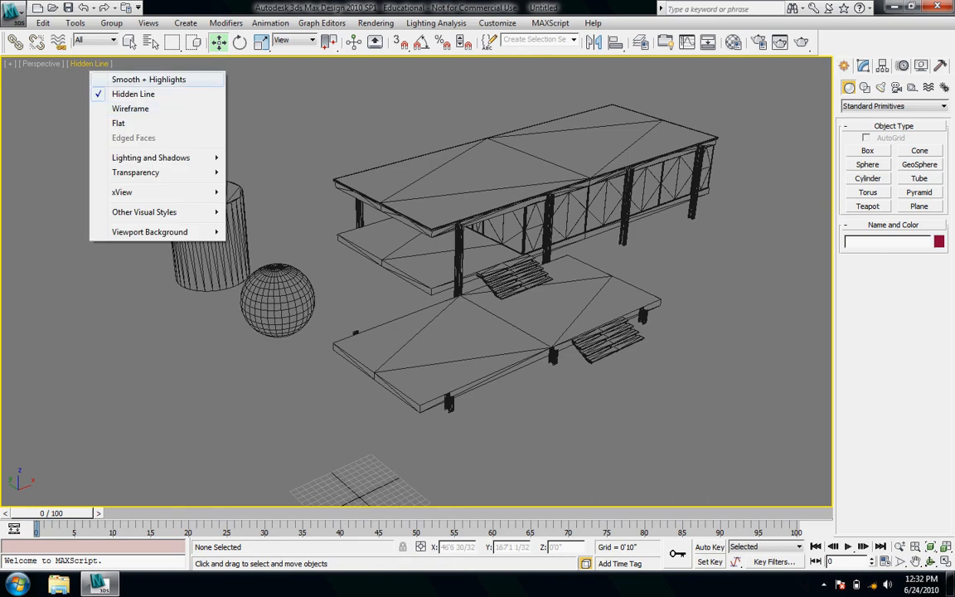
{"action": "left_click", "coordinate": [130, 109]}
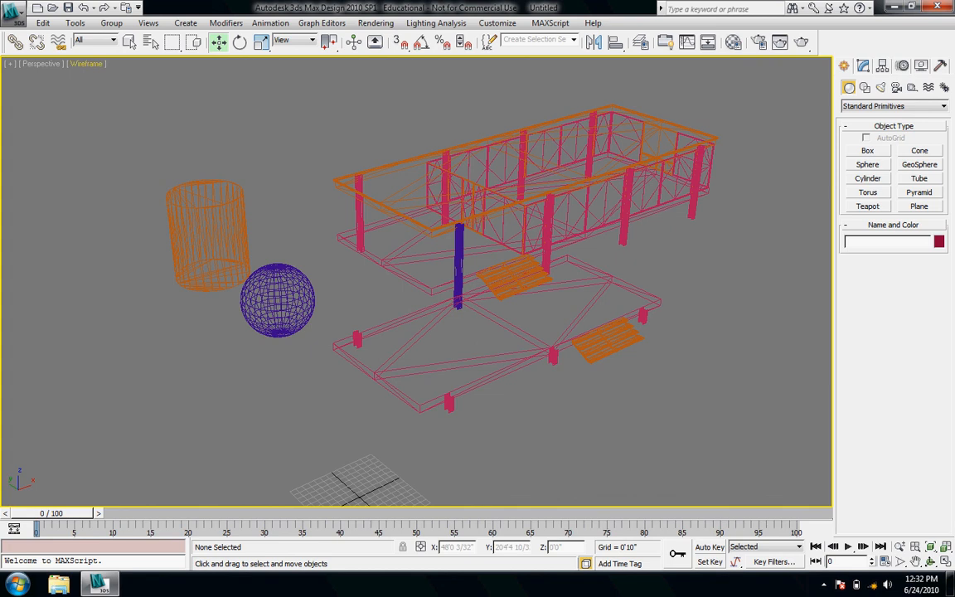
Render the scene with Flat shading, then Smooth + Highlights.
{"action": "left_click", "coordinate": [87, 63]}
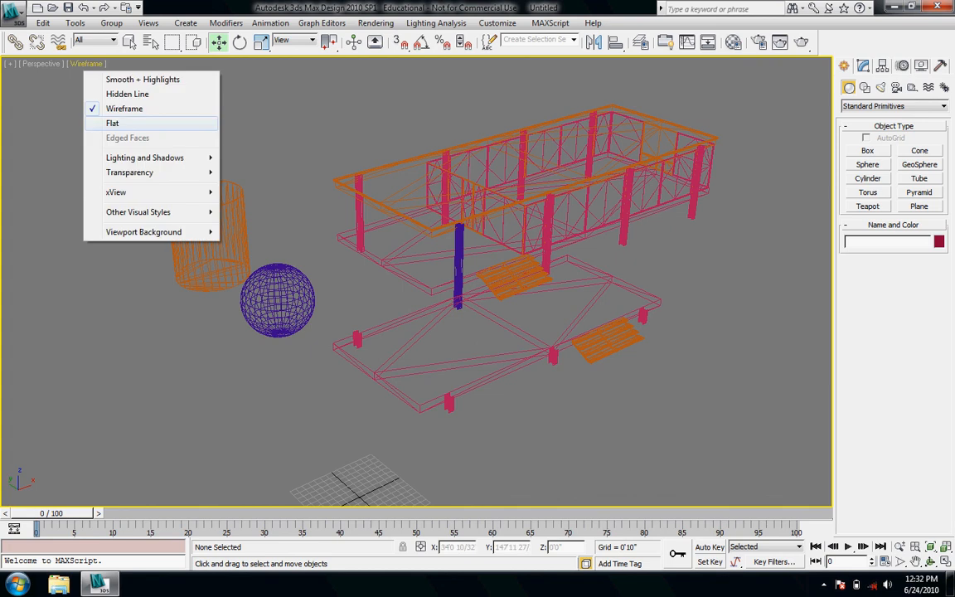
{"action": "left_click", "coordinate": [113, 123]}
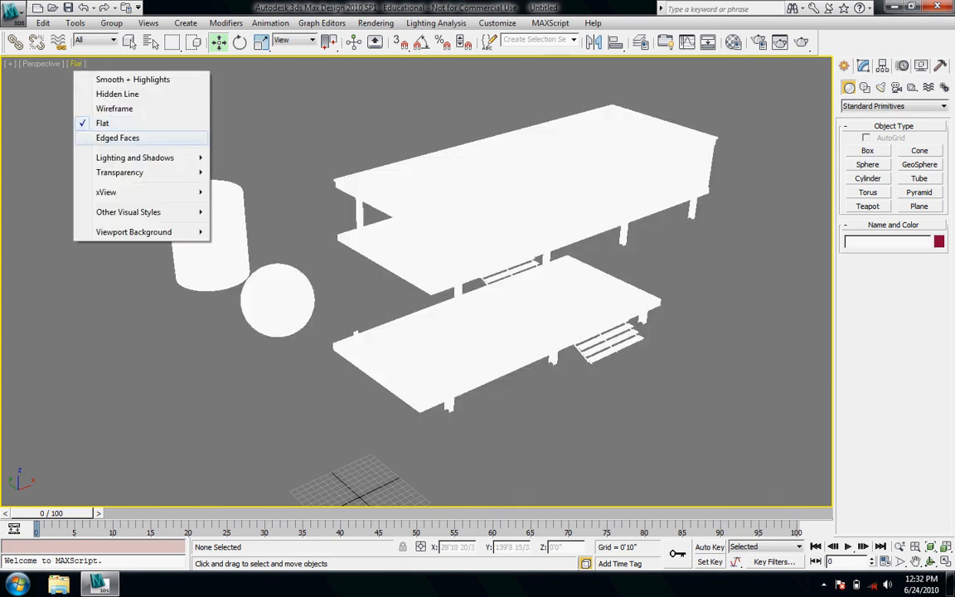
{"action": "left_click", "coordinate": [139, 80]}
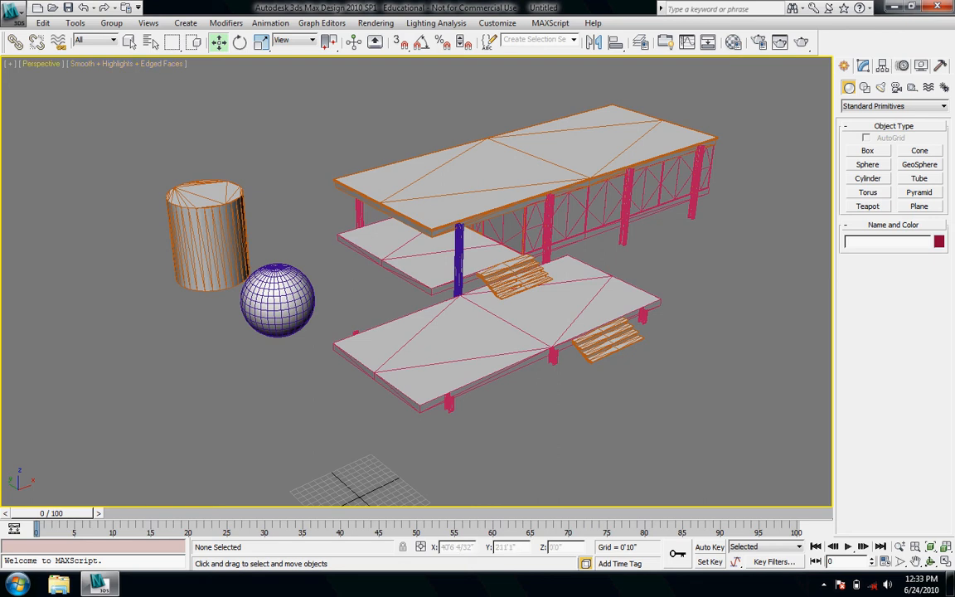
{"action": "left_click", "coordinate": [39, 63]}
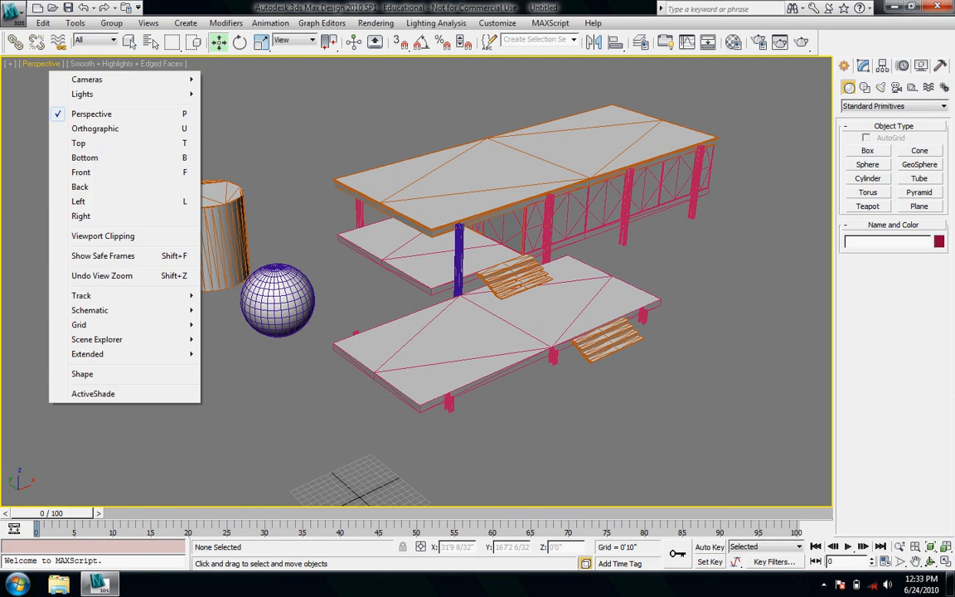
{"action": "mouse_move", "coordinate": [80, 171]}
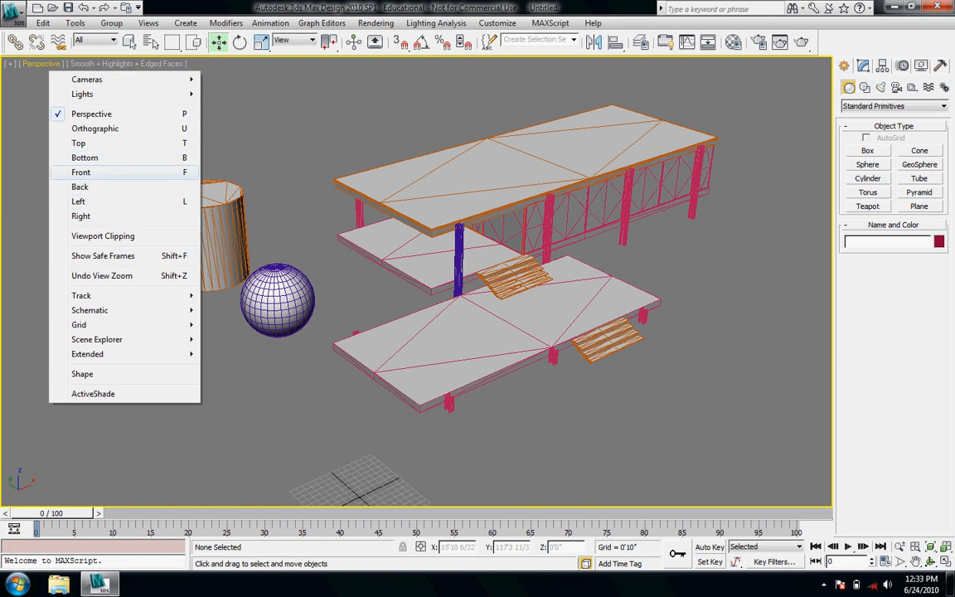
{"action": "mouse_move", "coordinate": [91, 112]}
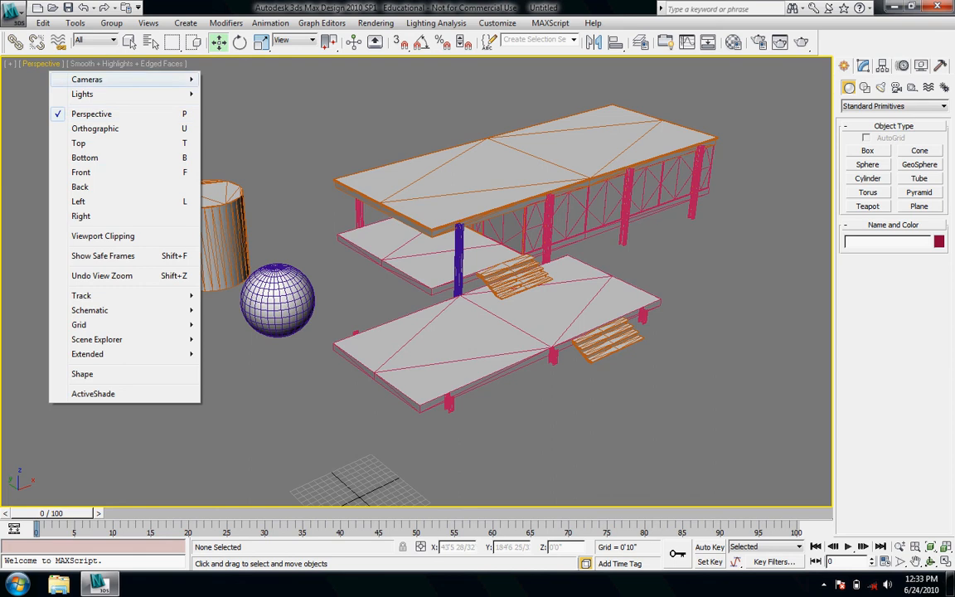
{"action": "mouse_move", "coordinate": [96, 338]}
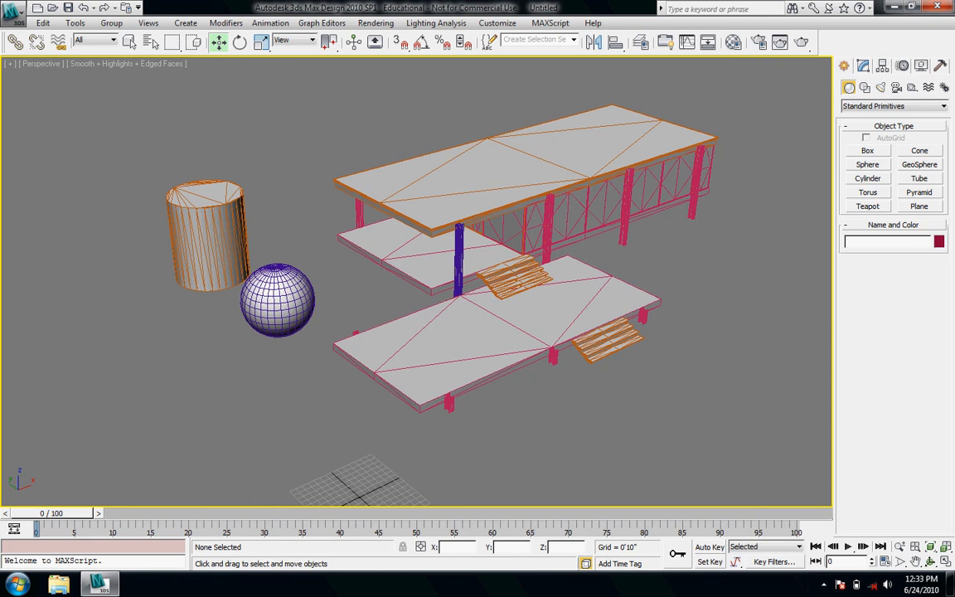
Restore the four-viewport layout of top, front, left and perspective views.
{"action": "left_click", "coordinate": [916, 547]}
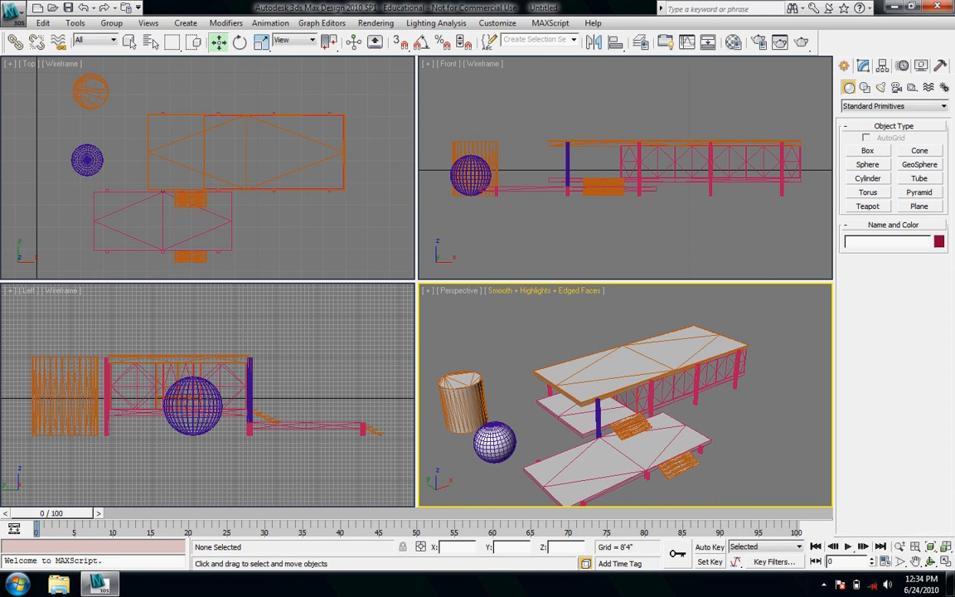
Maximize the perspective viewport to fill the workspace with Alt+W.
{"action": "key", "text": "Alt+W"}
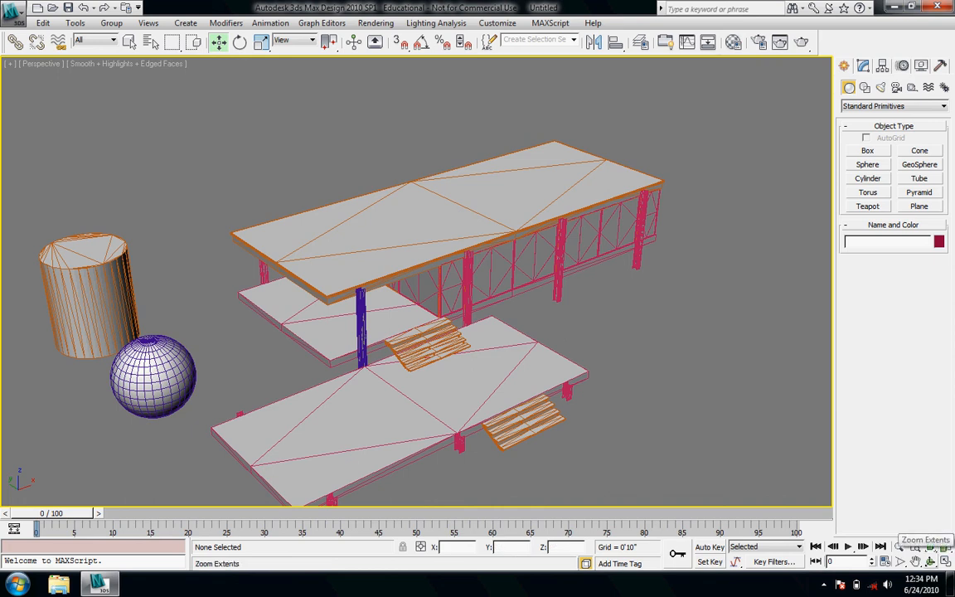
{"action": "mouse_move", "coordinate": [950, 547]}
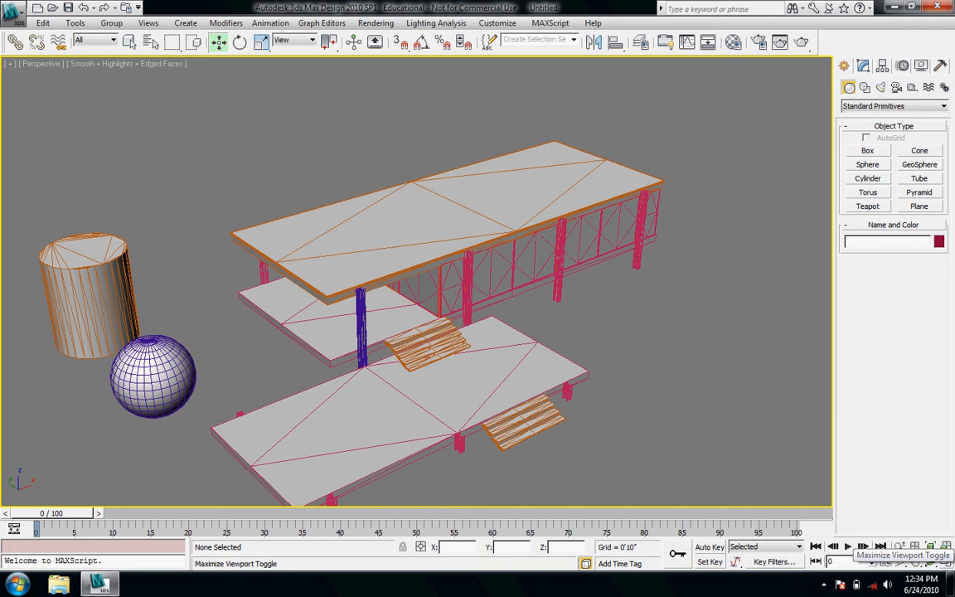
{"action": "mouse_move", "coordinate": [486, 262]}
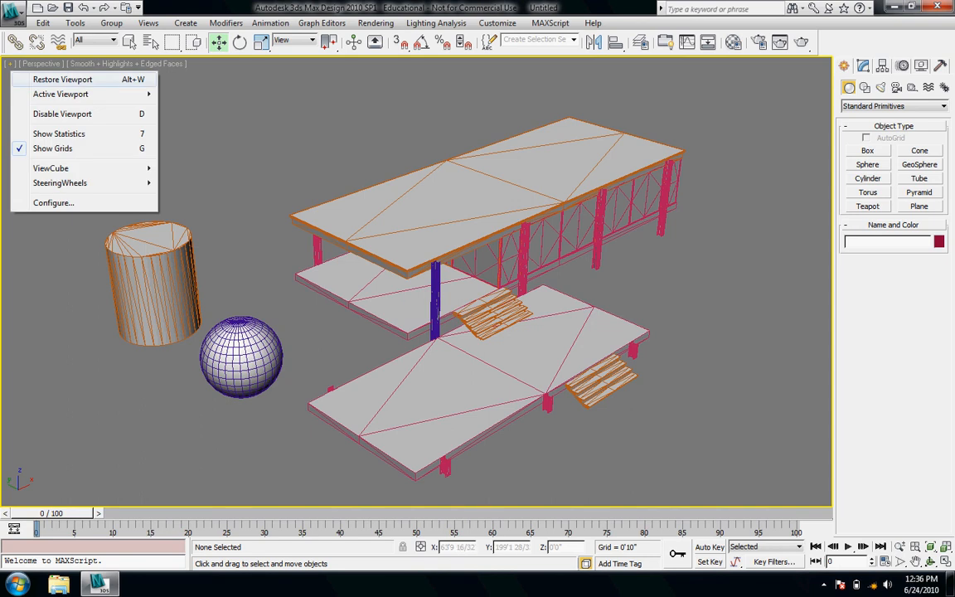
{"action": "mouse_move", "coordinate": [58, 133]}
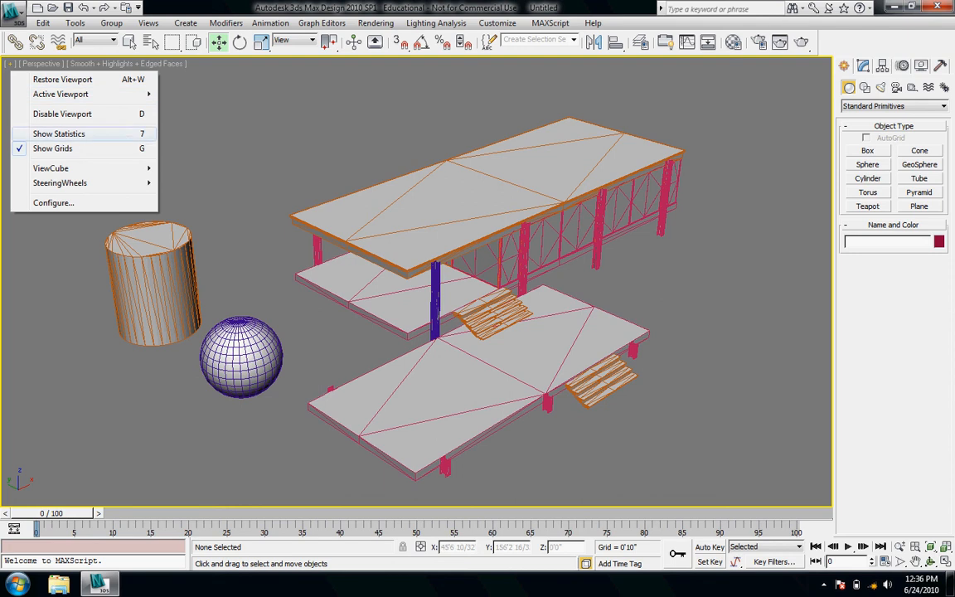